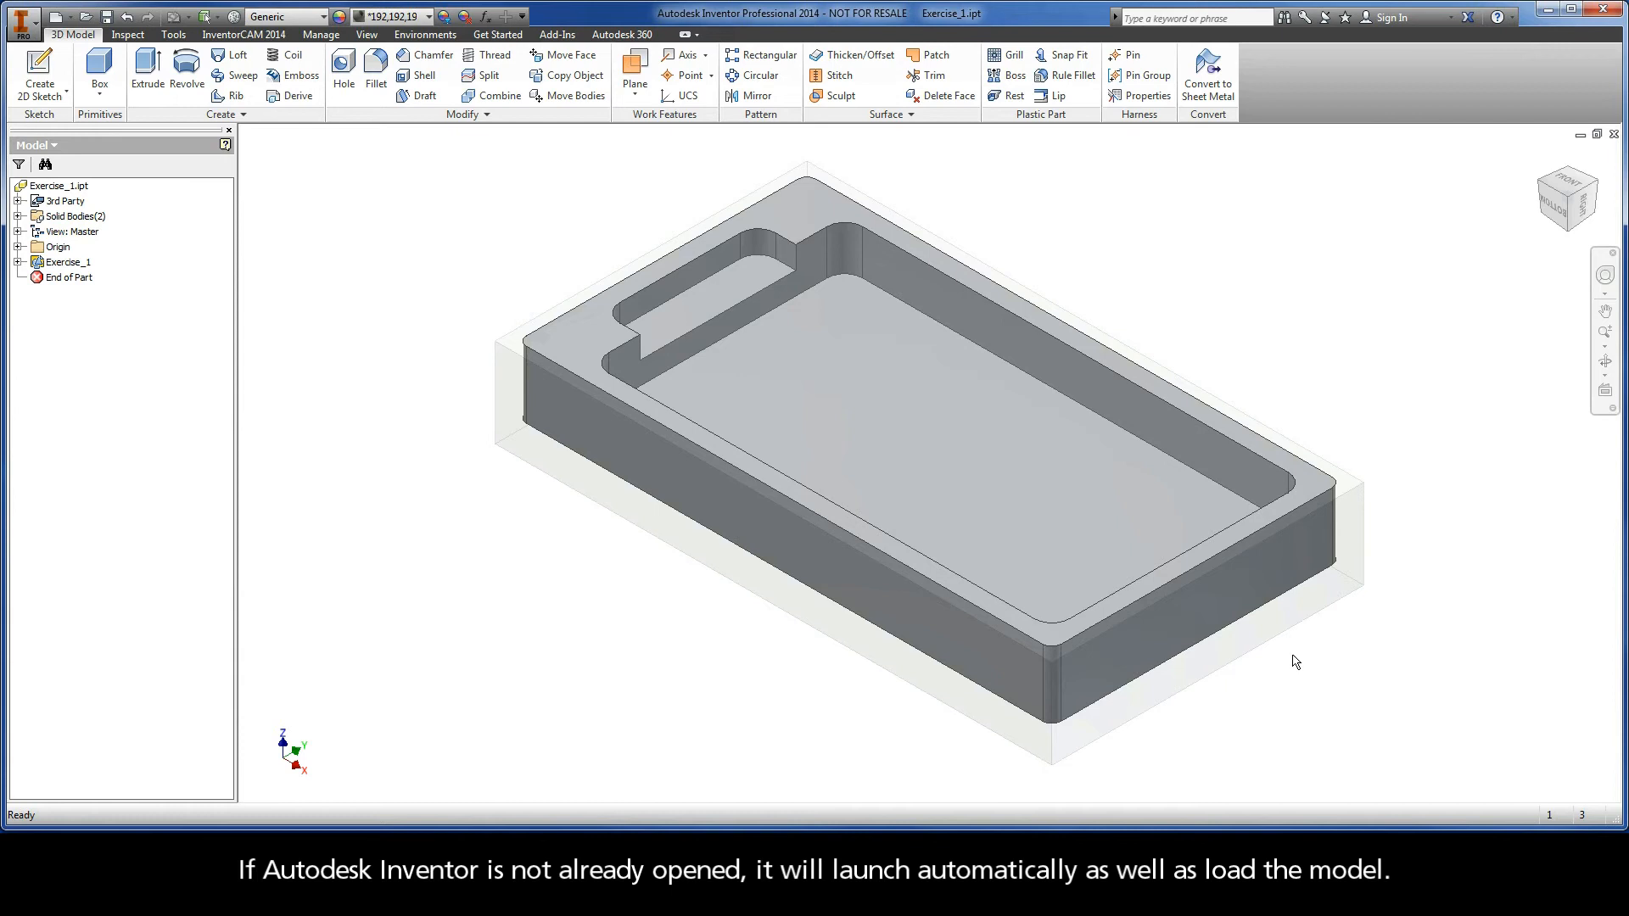
- Start a new metric milling part linking the Exercise_1 CAM-Part to the Course_Examples model
{"action": "left_click", "coordinate": [874, 397]}
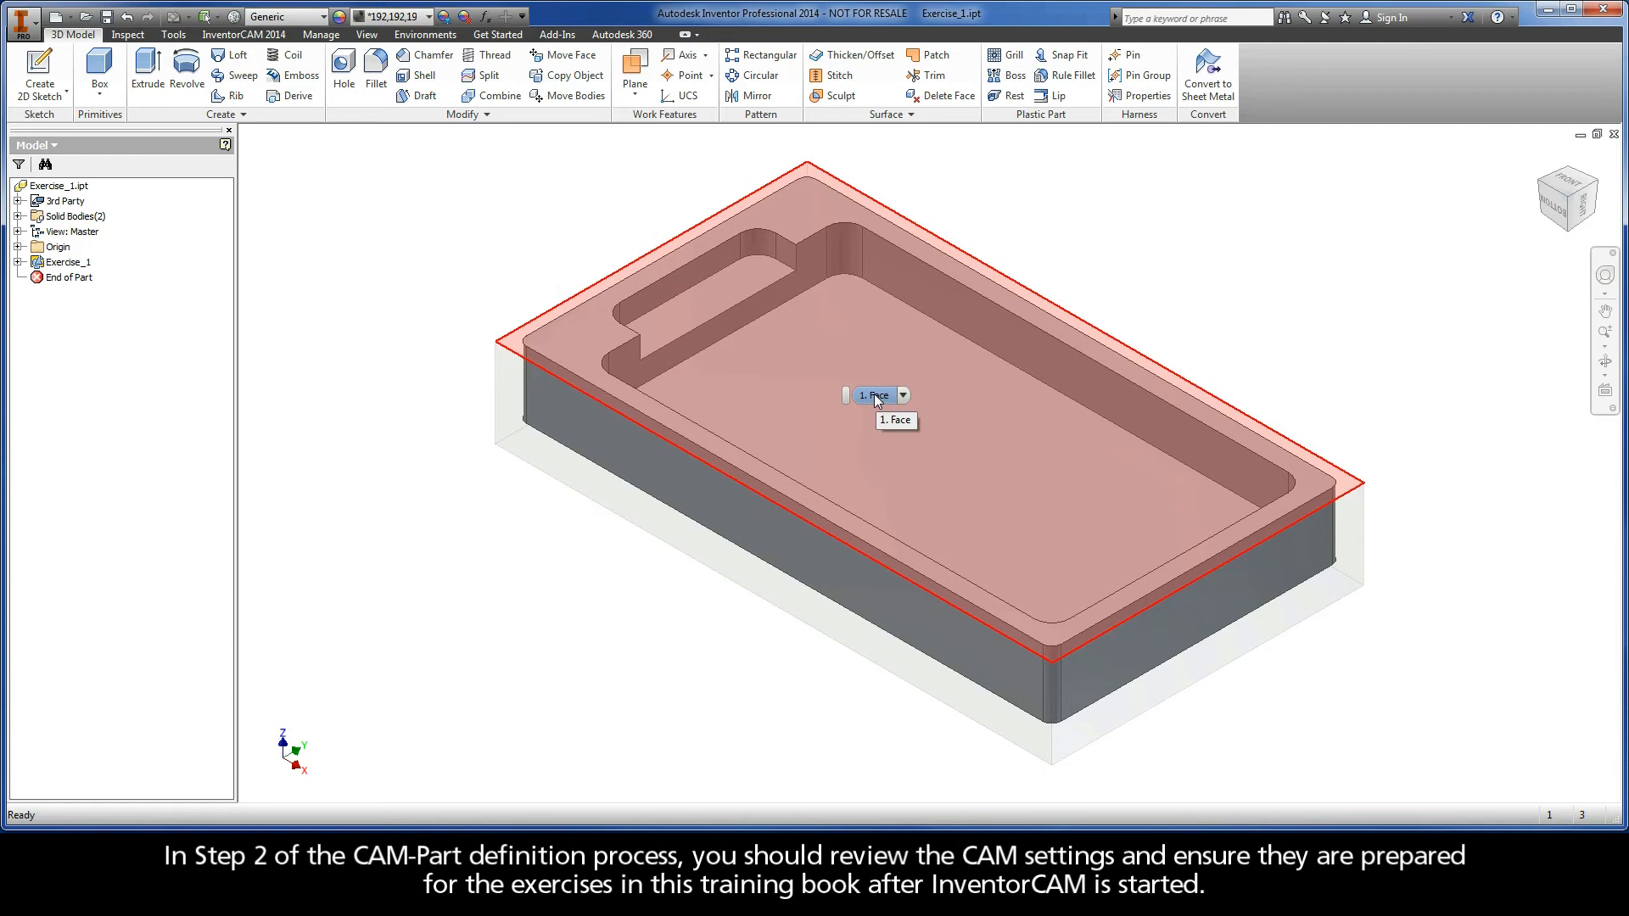
{"action": "left_click", "coordinate": [242, 34]}
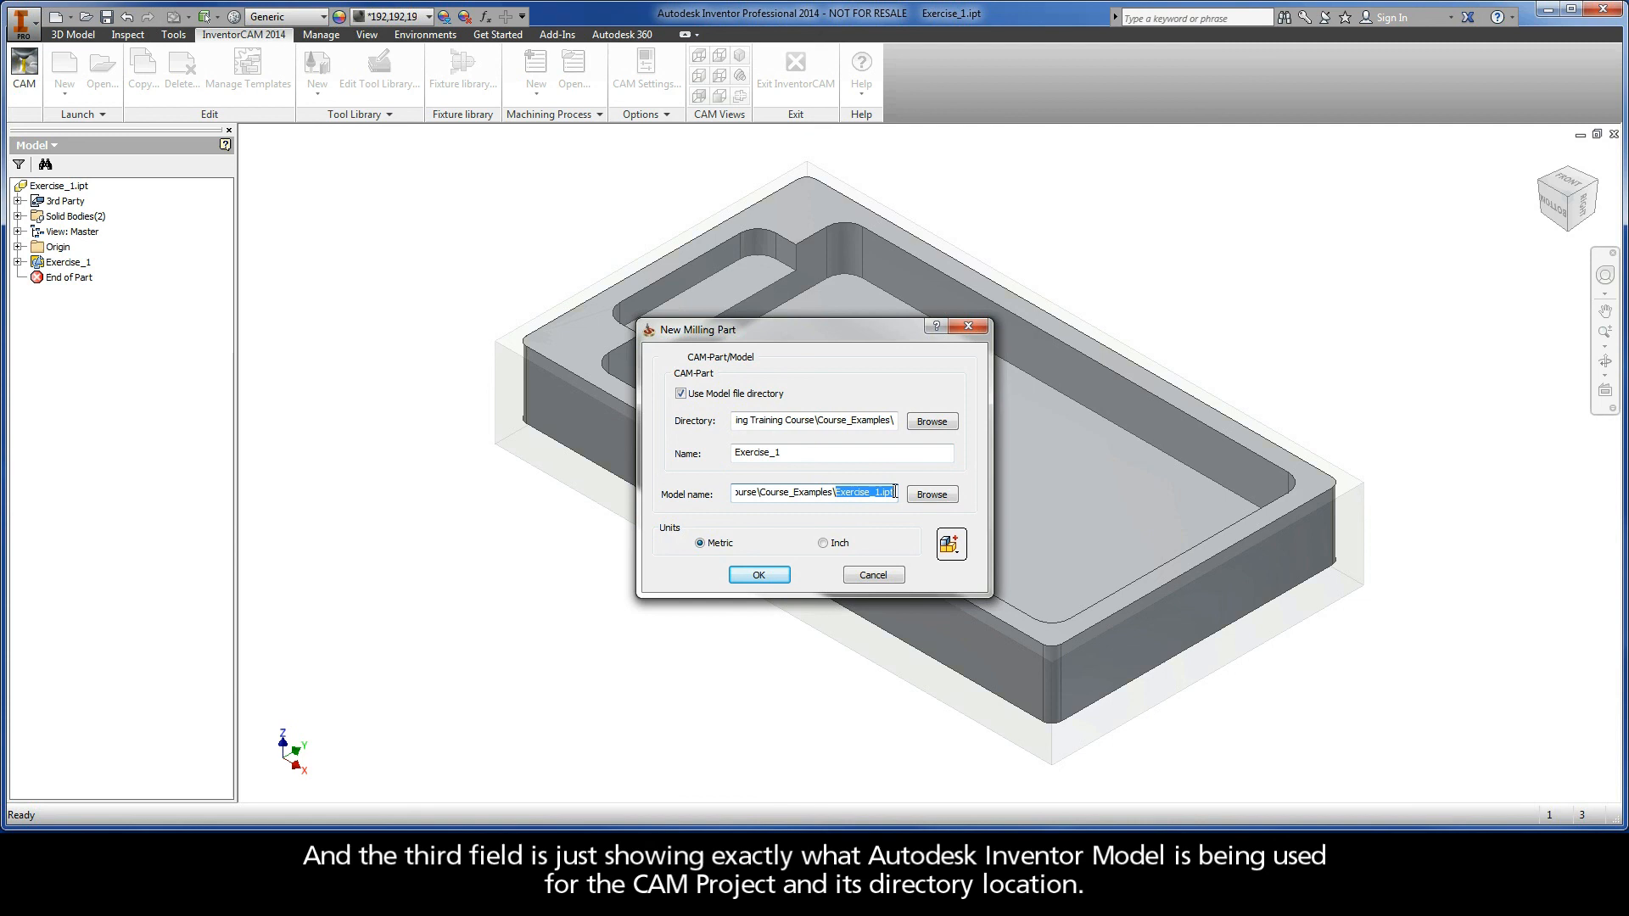
{"action": "mouse_move", "coordinate": [899, 518]}
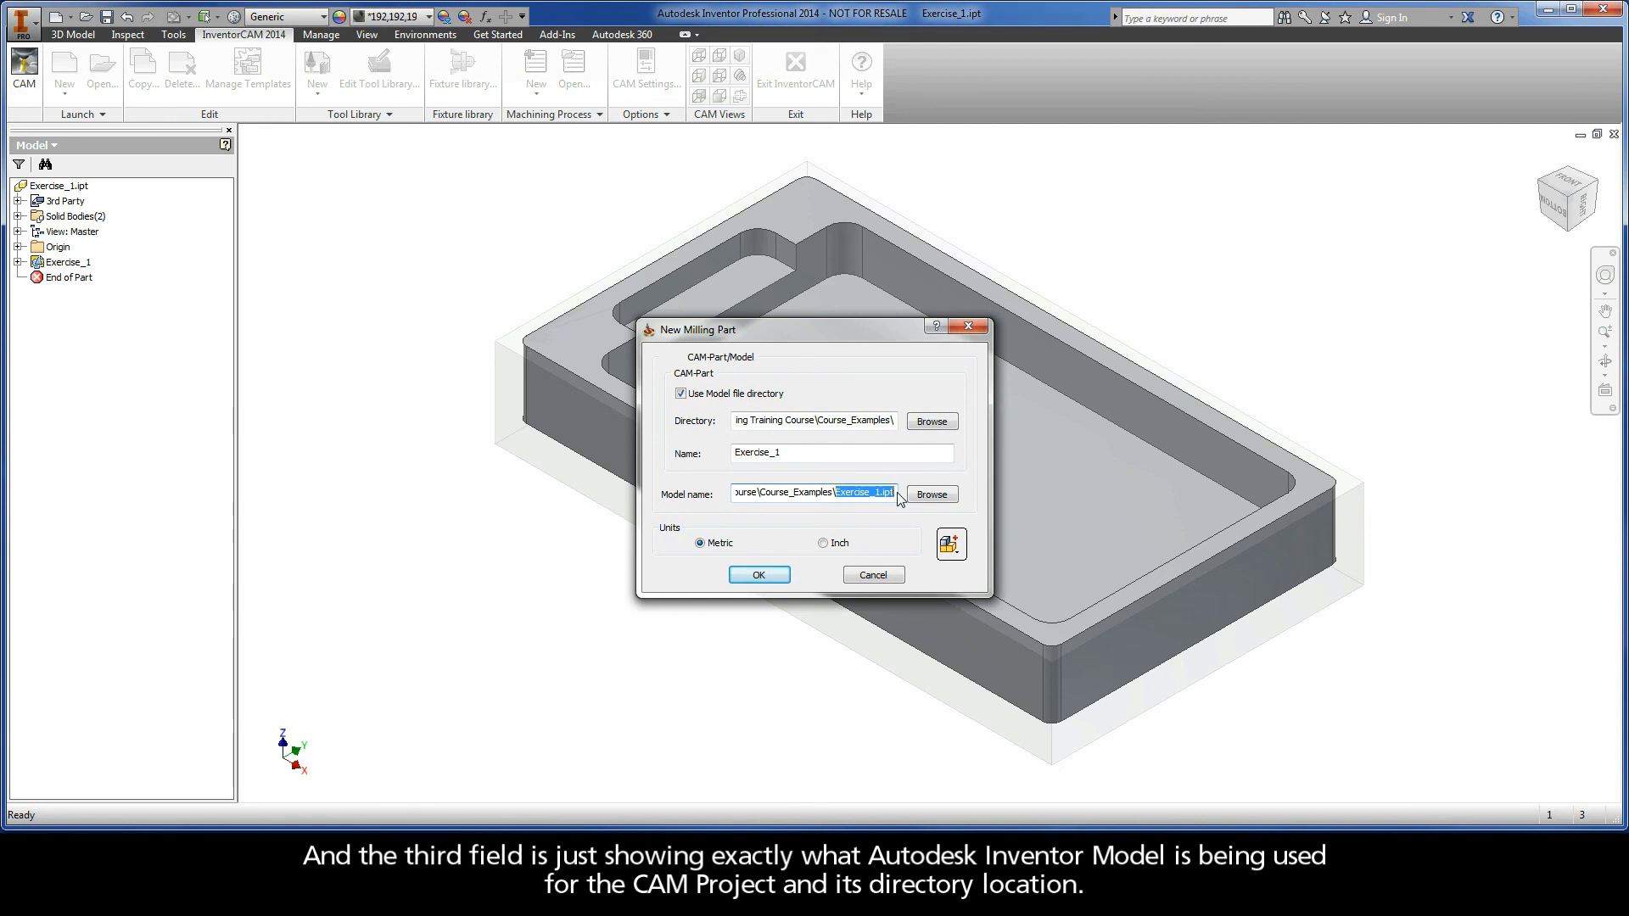